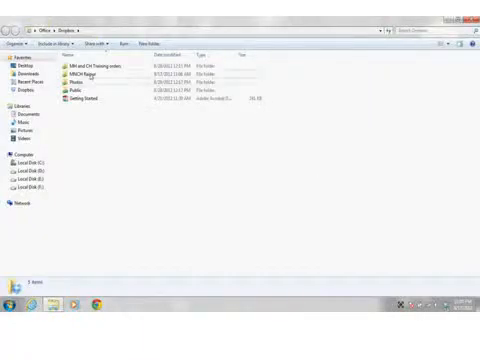
Show the Computer view listing all local drives and removable storage.
double_click(84, 72)
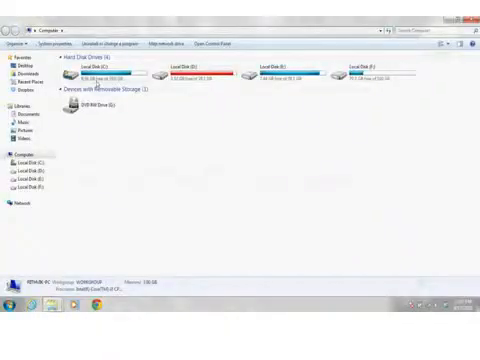
Browse into Local Disk and look inside one of its top-level folders.
double_click(92, 68)
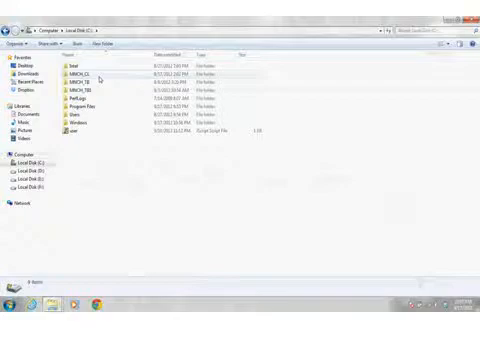
double_click(90, 72)
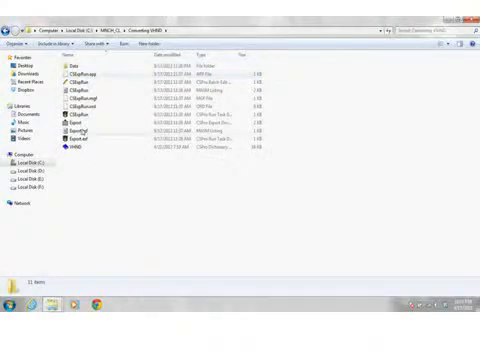
mouse_move(88, 150)
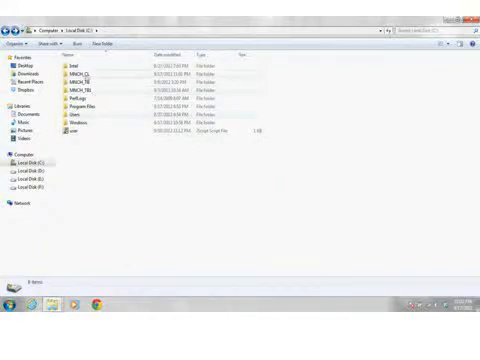
Browse into the survey folder's data subfolder and bring up actions for a survey data file.
double_click(82, 72)
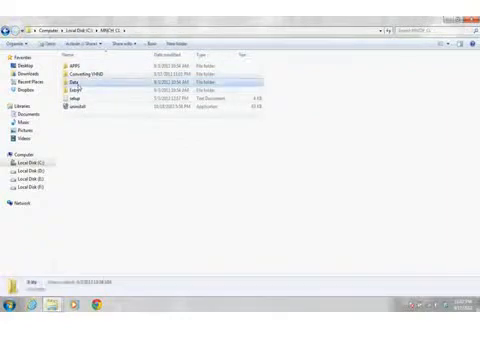
double_click(64, 78)
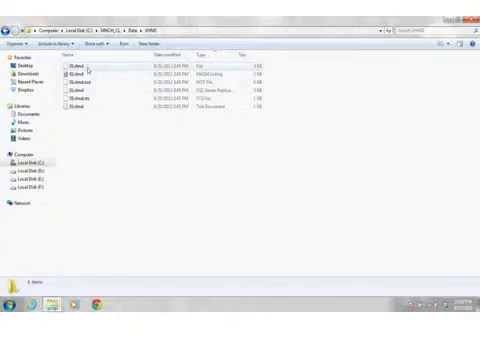
right_click(84, 62)
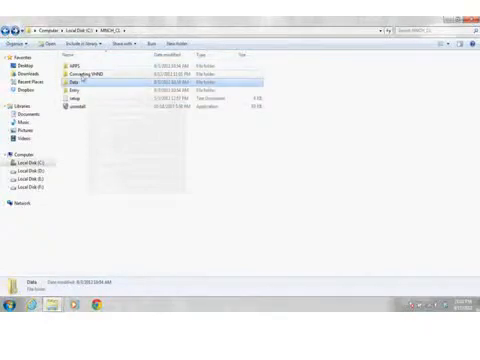
Launch the exported .xls survey spreadsheet in Microsoft Excel.
double_click(88, 72)
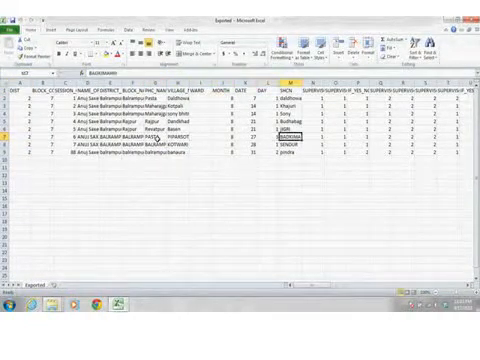
scroll(right, 3)
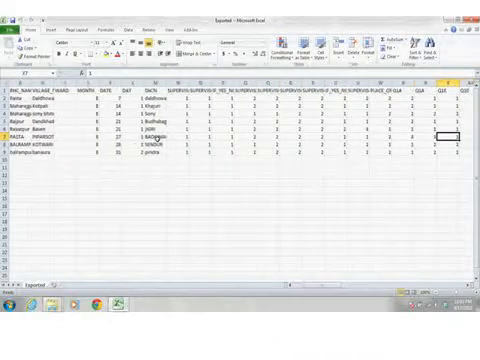
scroll(right, 3)
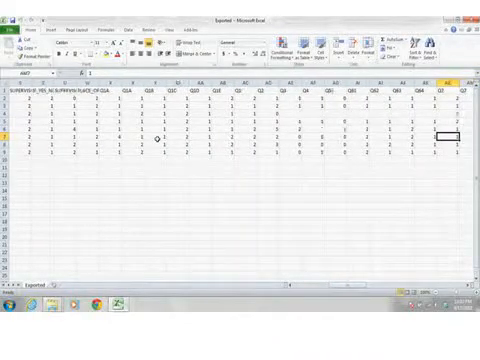
scroll(right, 3)
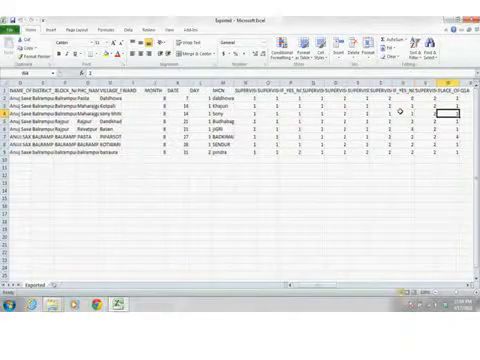
scroll(right, 3)
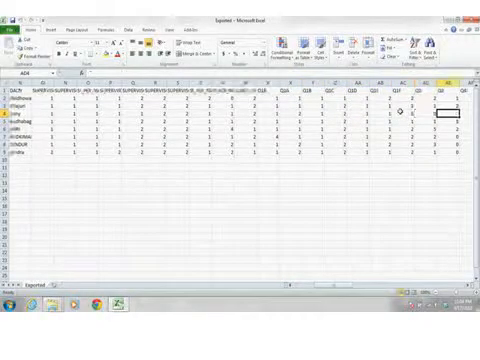
scroll(right, 3)
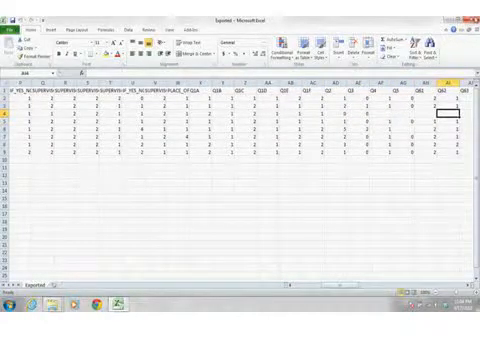